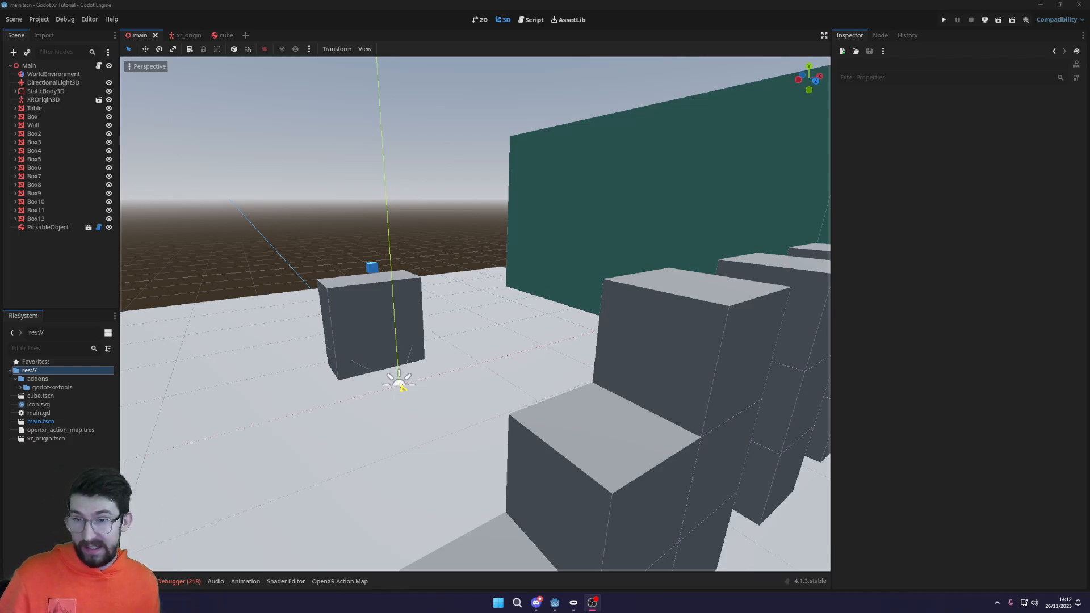
pyautogui.moveTo(388, 227)
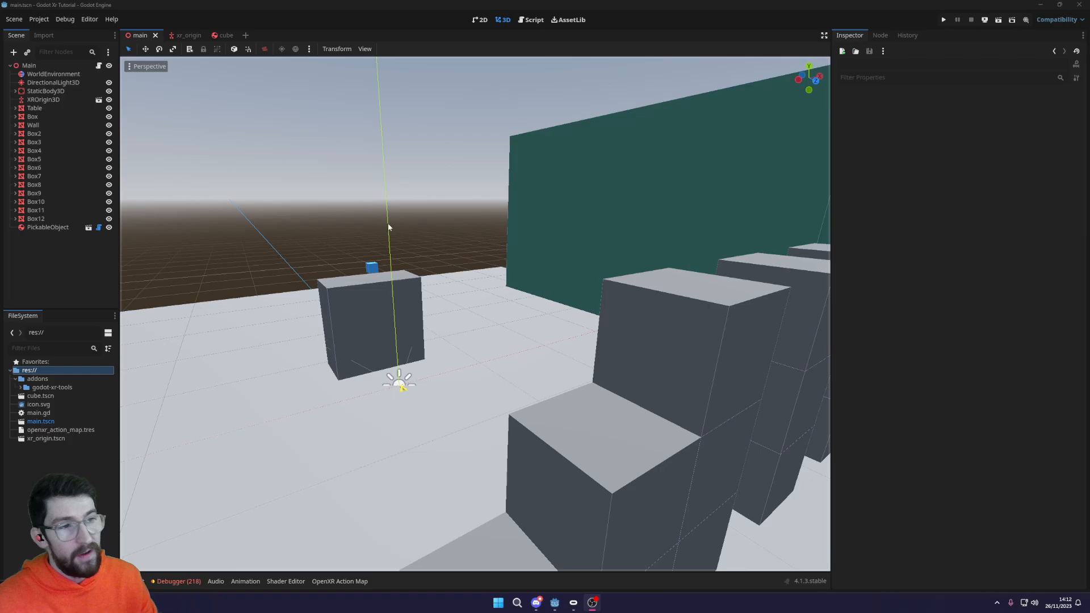
pyautogui.moveTo(452, 266)
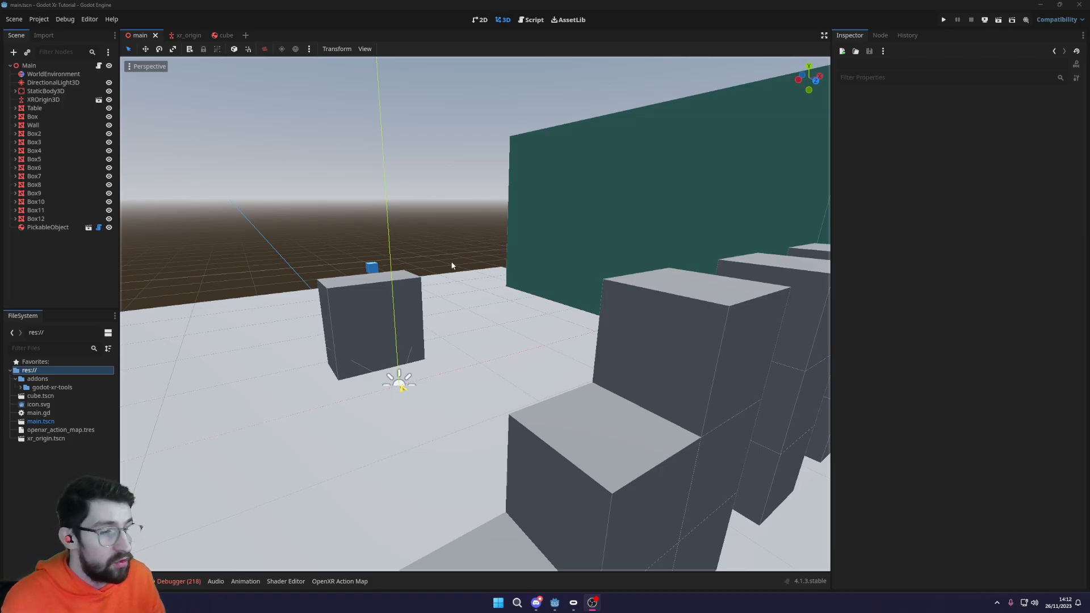
pyautogui.moveTo(454, 254)
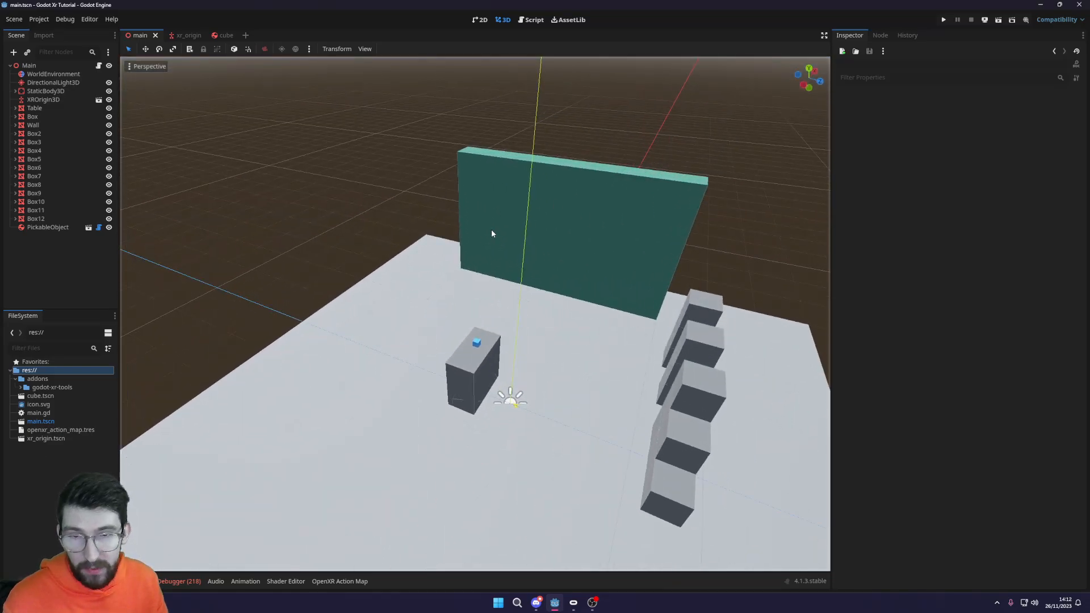
pyautogui.moveTo(529, 234)
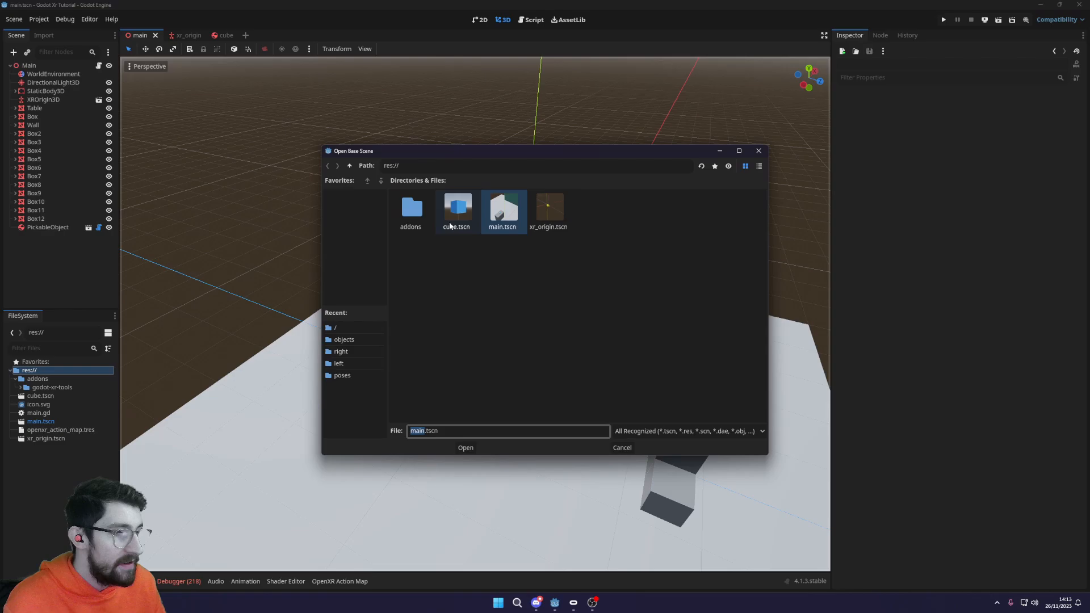
# - Create a new scene inherited from addons/godot-xr-tools/objects/climbable.tscn
pyautogui.doubleClick(410, 208)
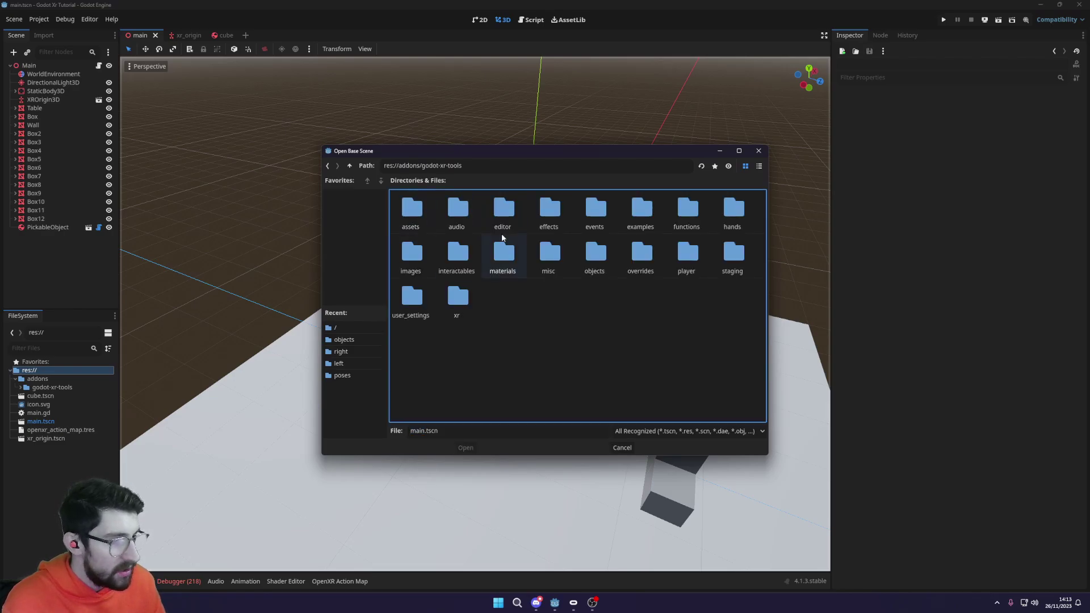
pyautogui.doubleClick(594, 257)
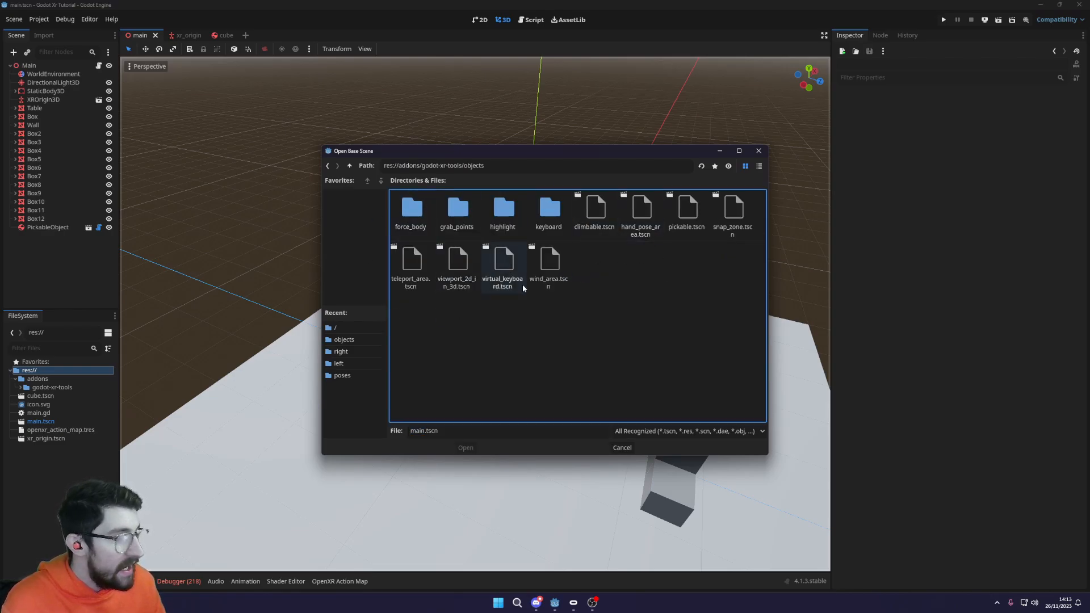
pyautogui.click(593, 208)
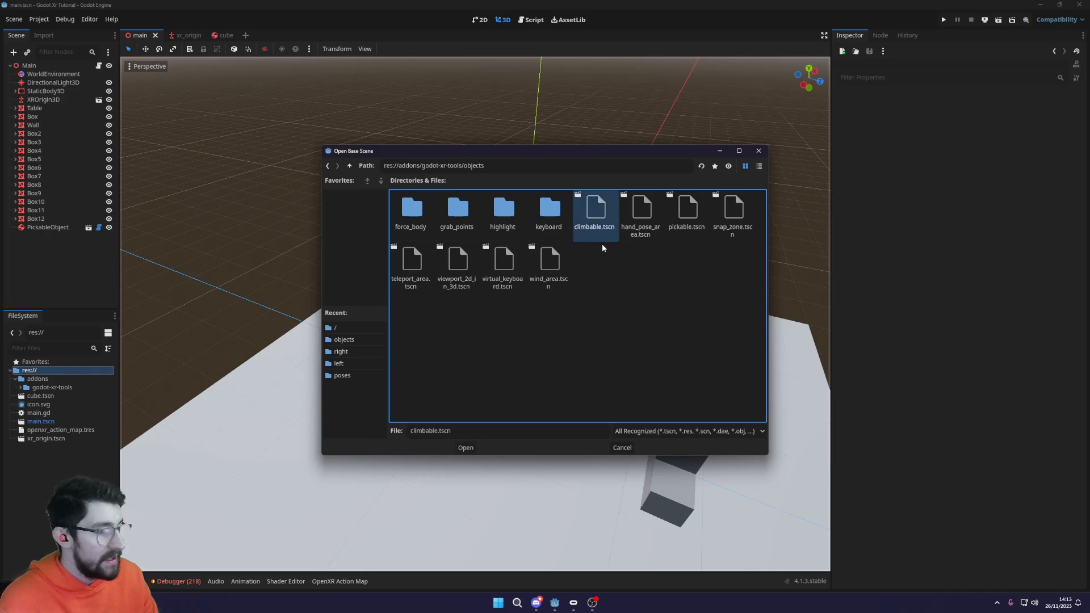
pyautogui.moveTo(490, 357)
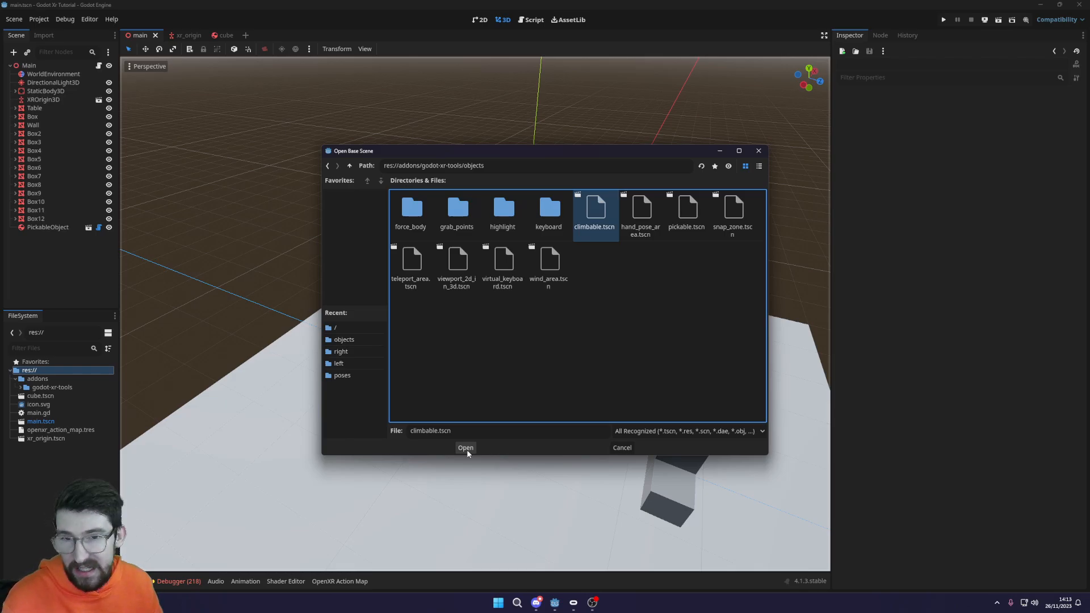
pyautogui.click(465, 446)
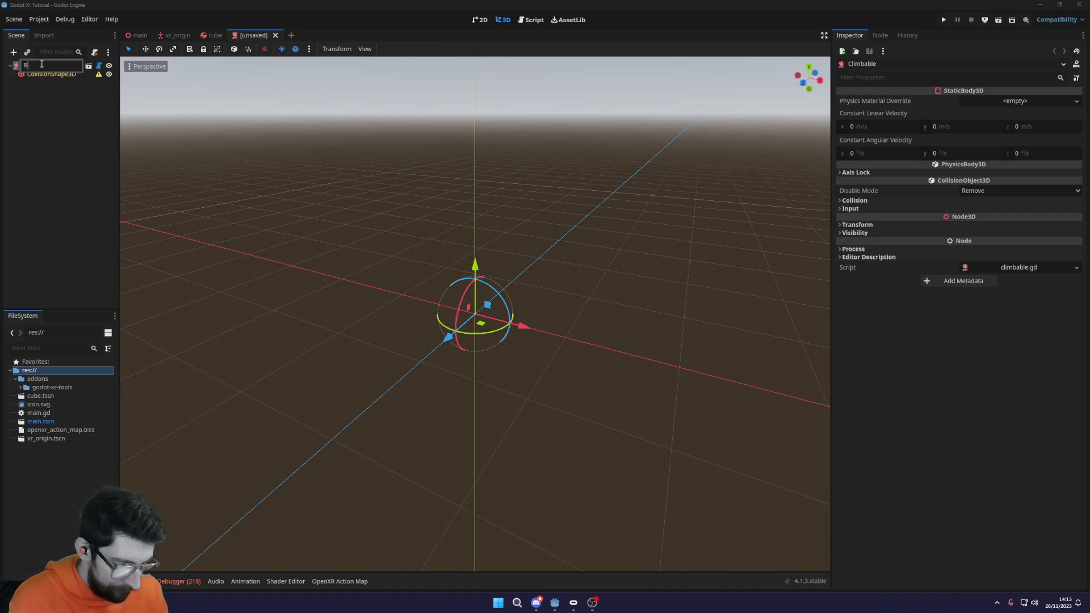
# - Rename the inherited climbable root node to RockClimbObject
pyautogui.write('ockClimb')
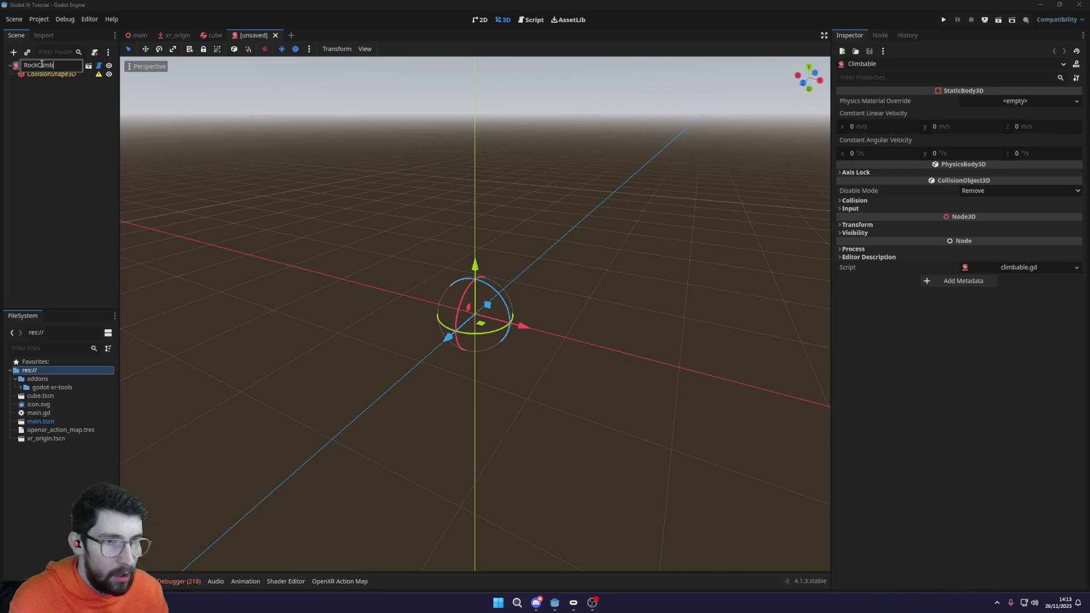
pyautogui.press('Return')
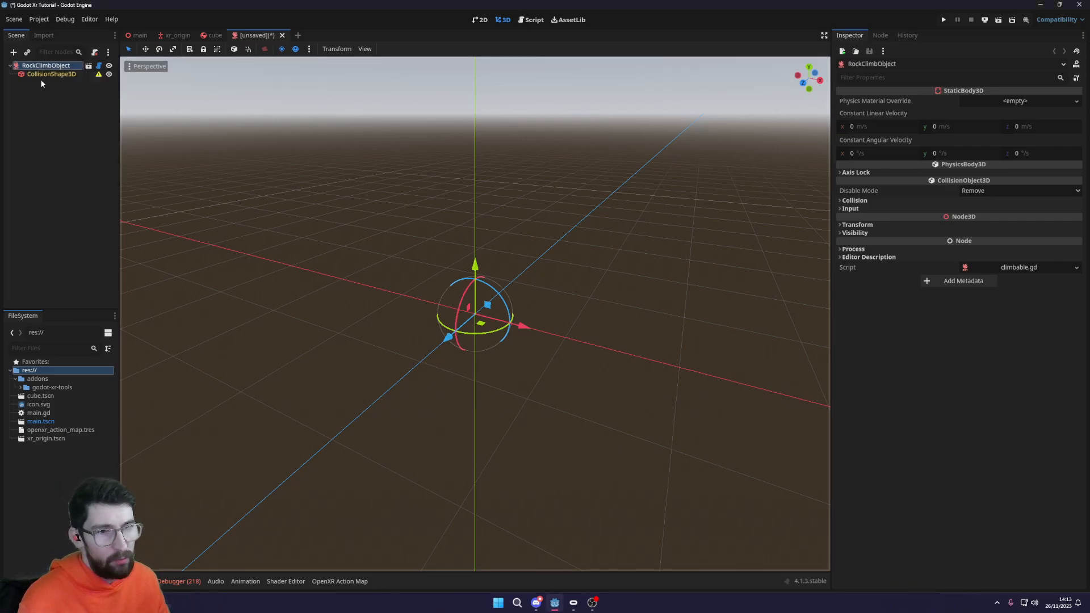
pyautogui.moveTo(99, 105)
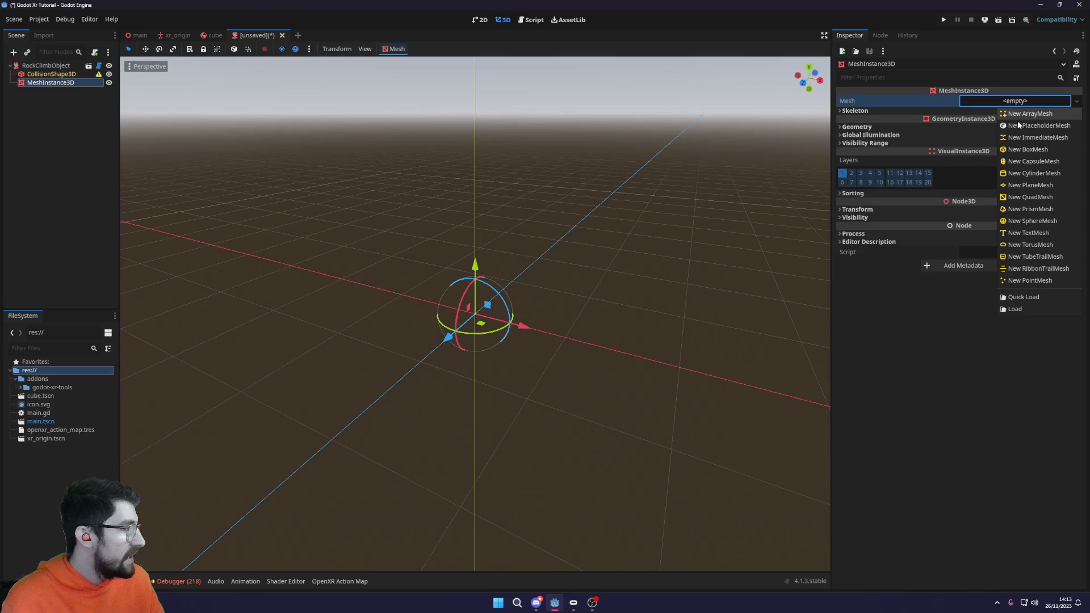
# - Give the MeshInstance3D a 0.1 m BoxMesh with a red StandardMaterial3D
pyautogui.click(1028, 149)
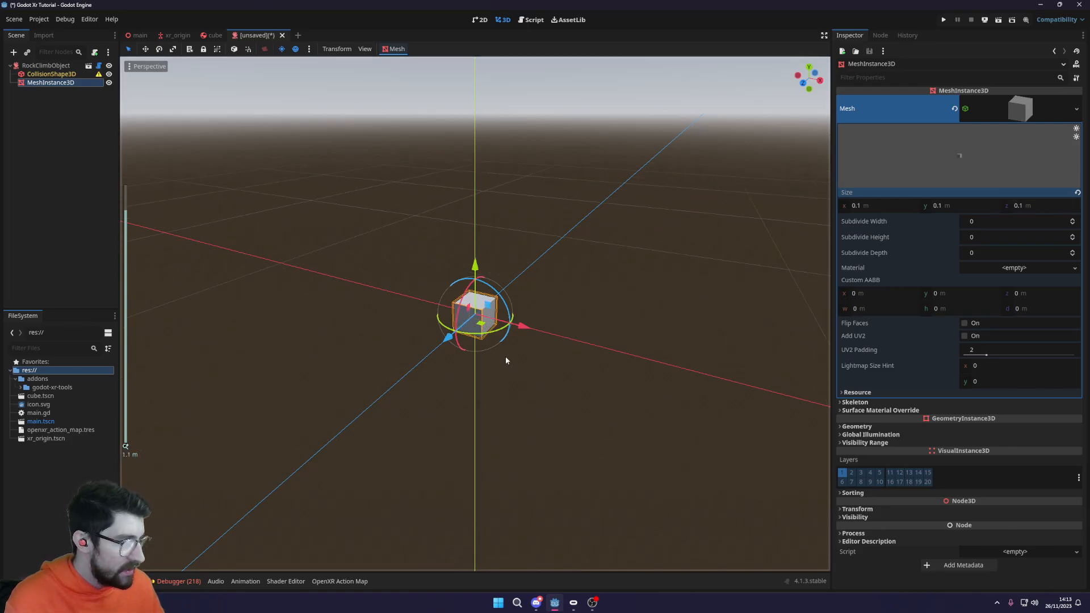
pyautogui.click(1012, 275)
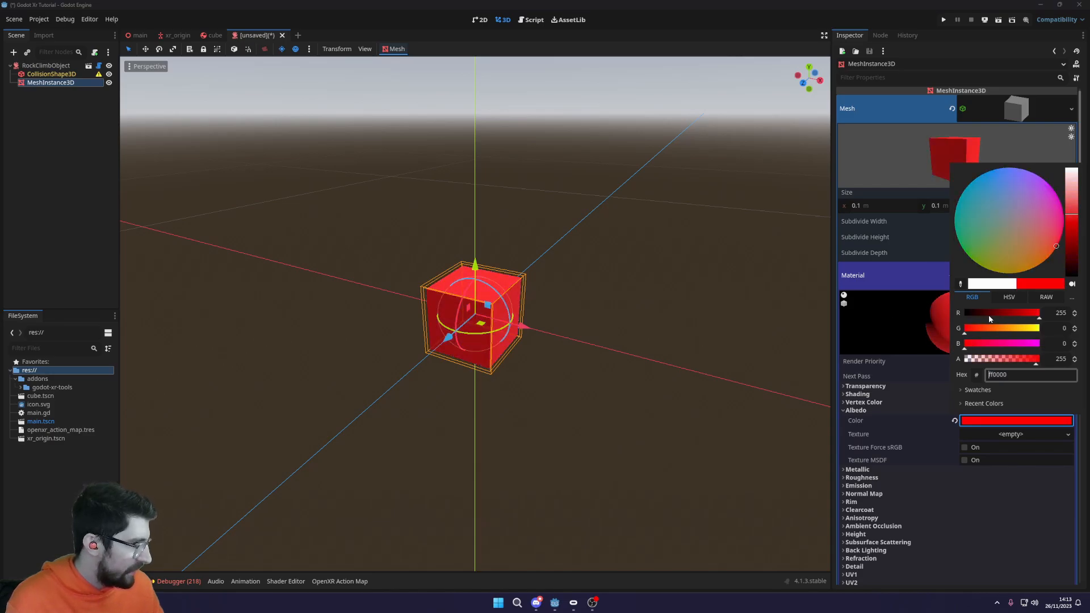
pyautogui.moveTo(1022, 331)
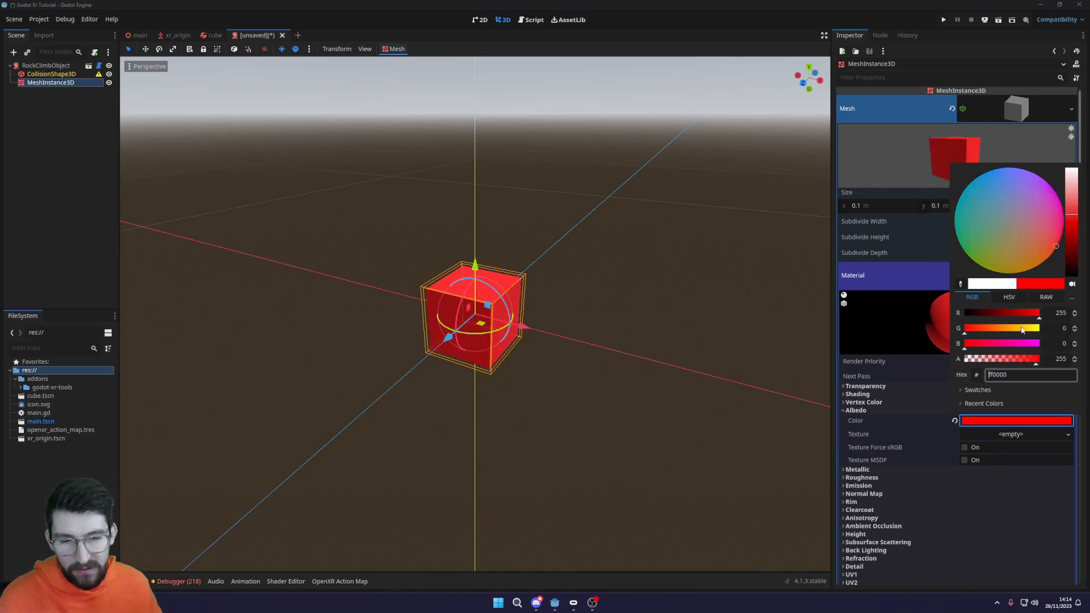
pyautogui.click(1073, 214)
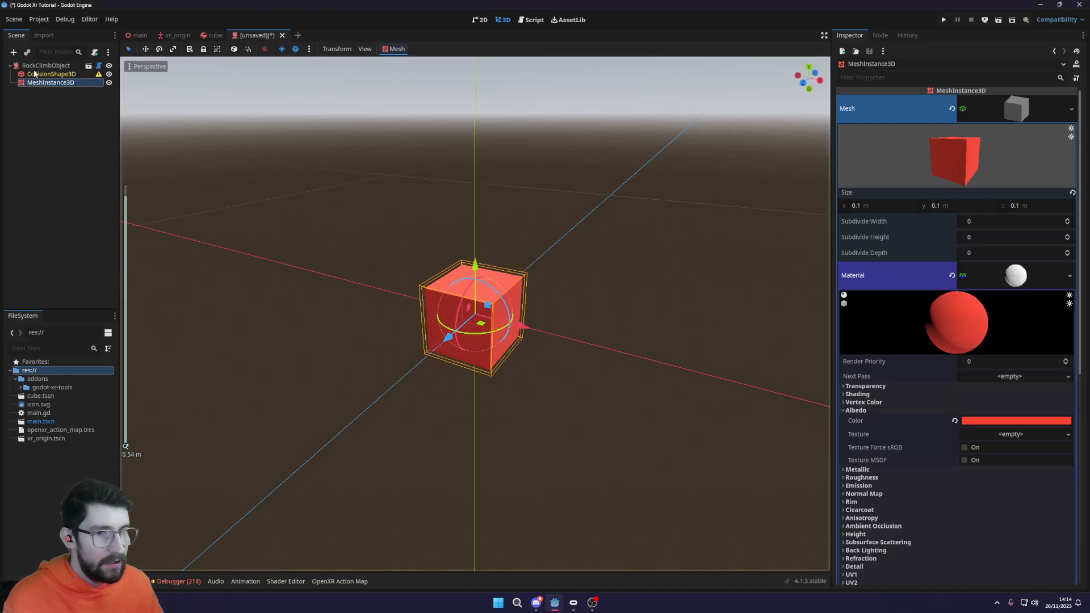
pyautogui.click(50, 74)
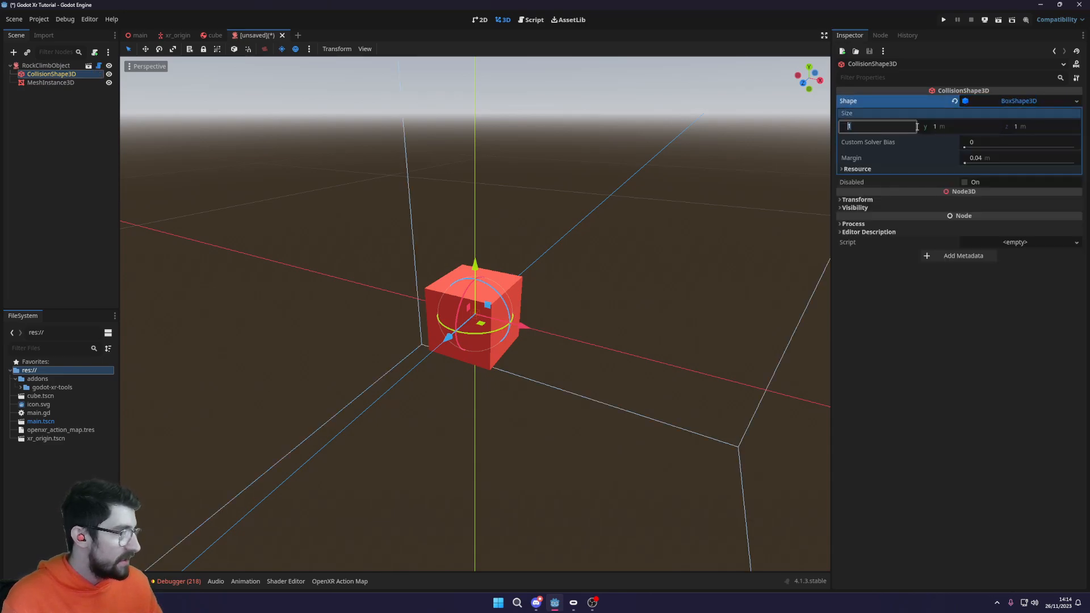
# - Set the CollisionShape3D box size to 0.1 m
pyautogui.click(957, 126)
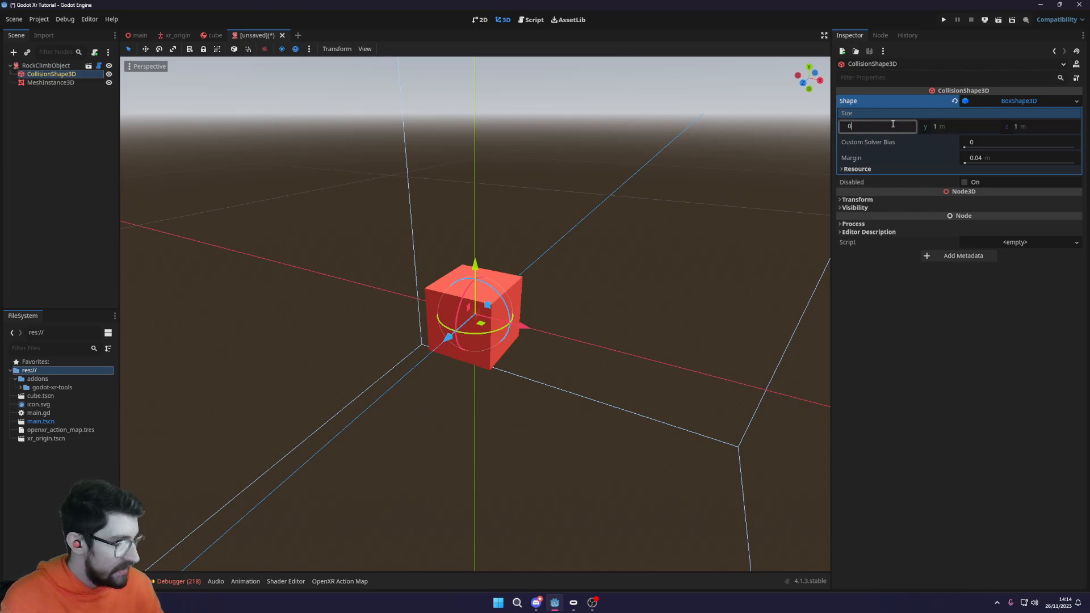
pyautogui.write('0.1')
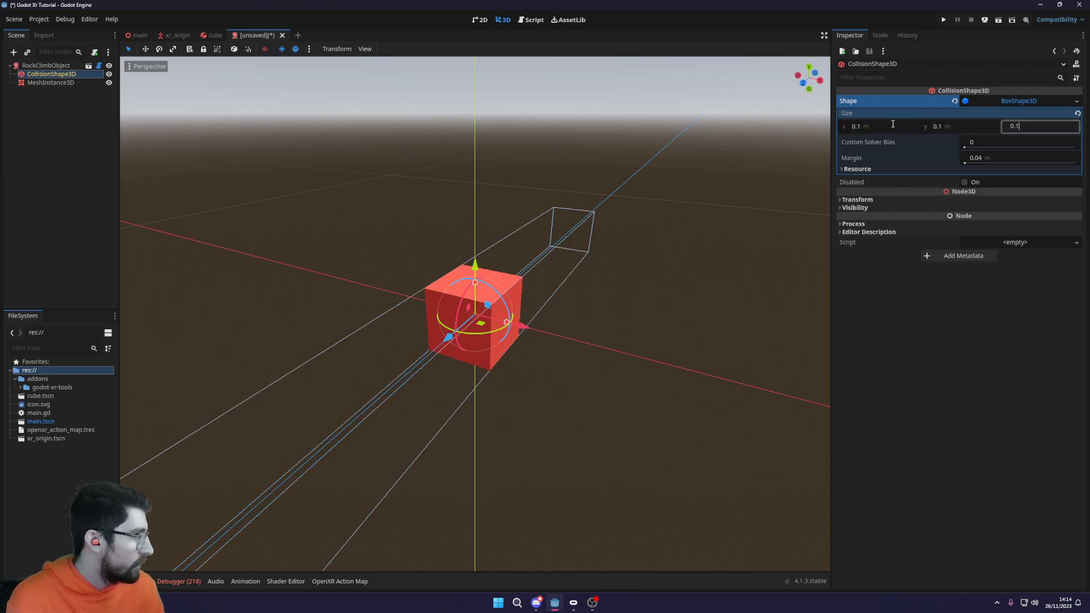
pyautogui.press('Return')
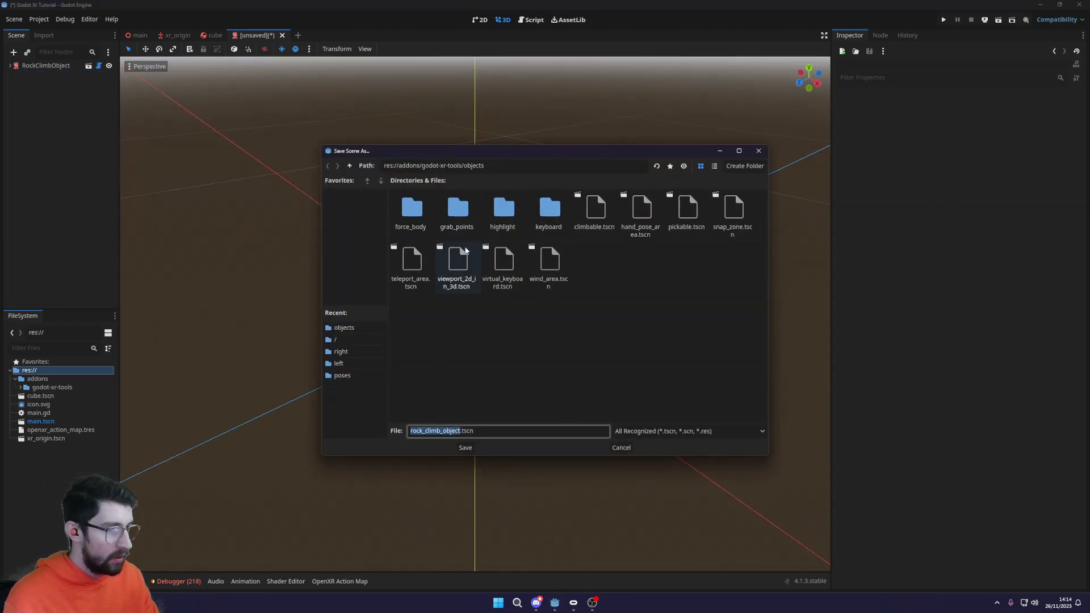
# - Save the scene as rock_climb_object.tscn in the res:// project root
pyautogui.click(349, 166)
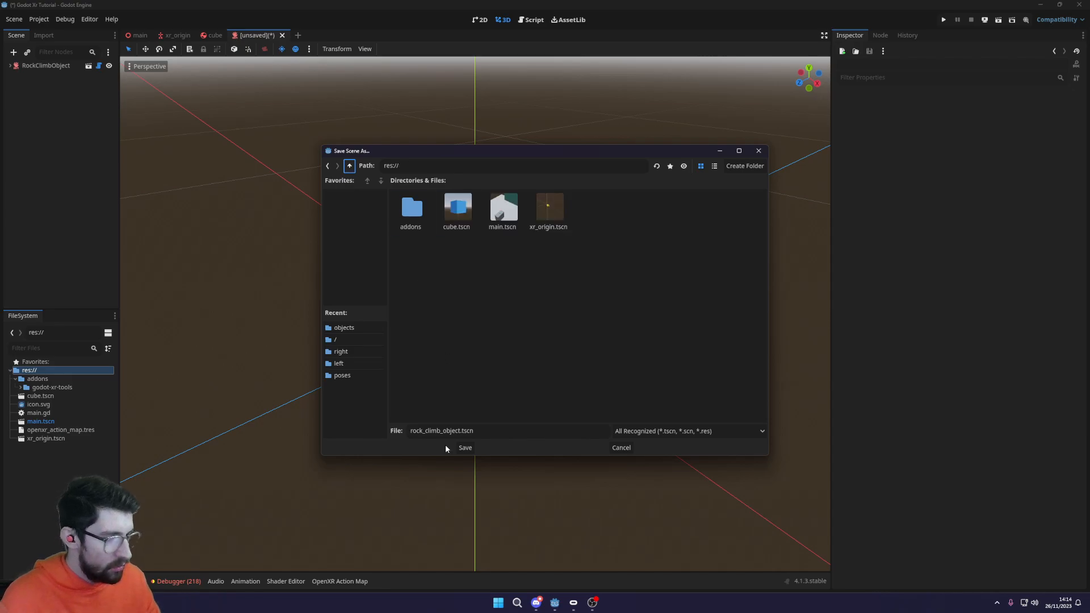
pyautogui.click(465, 447)
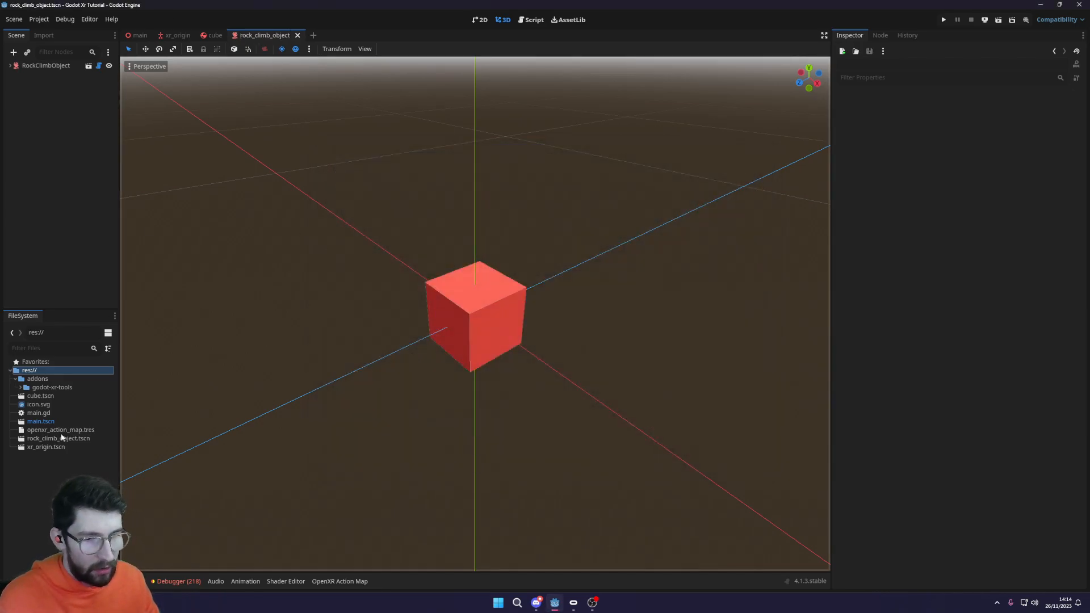
pyautogui.click(138, 35)
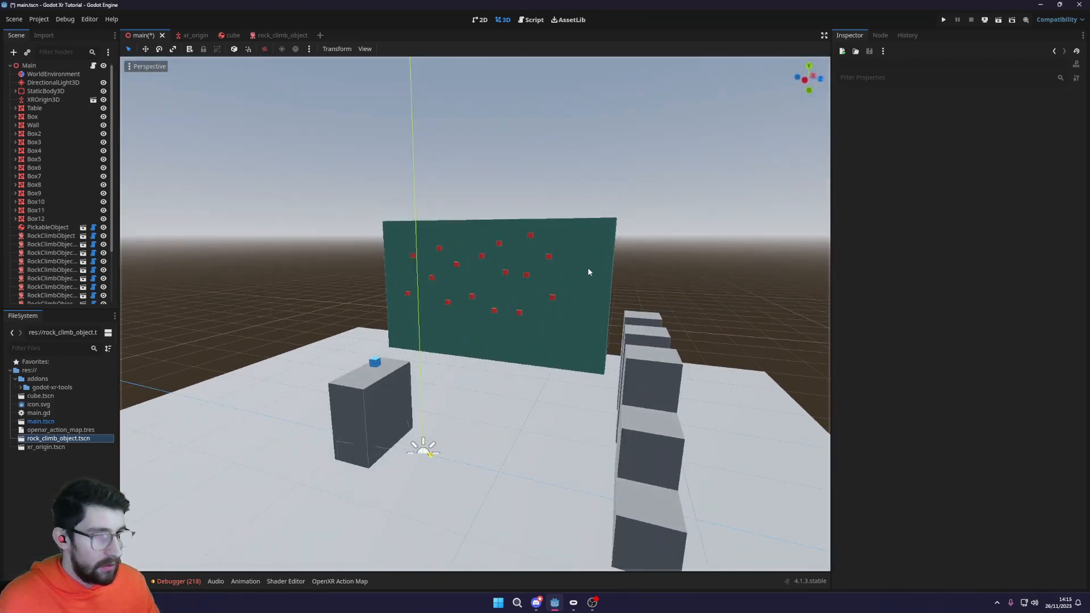
# - Save main.tscn with the red RockClimbObject holds placed across the wall
pyautogui.press('ctrl+s')
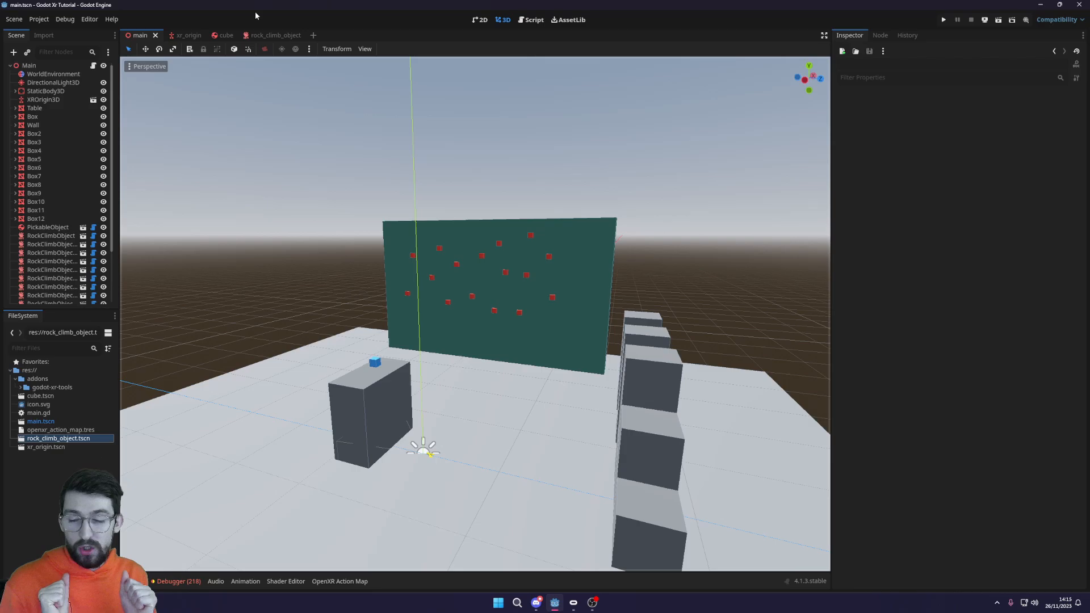
pyautogui.moveTo(187, 34)
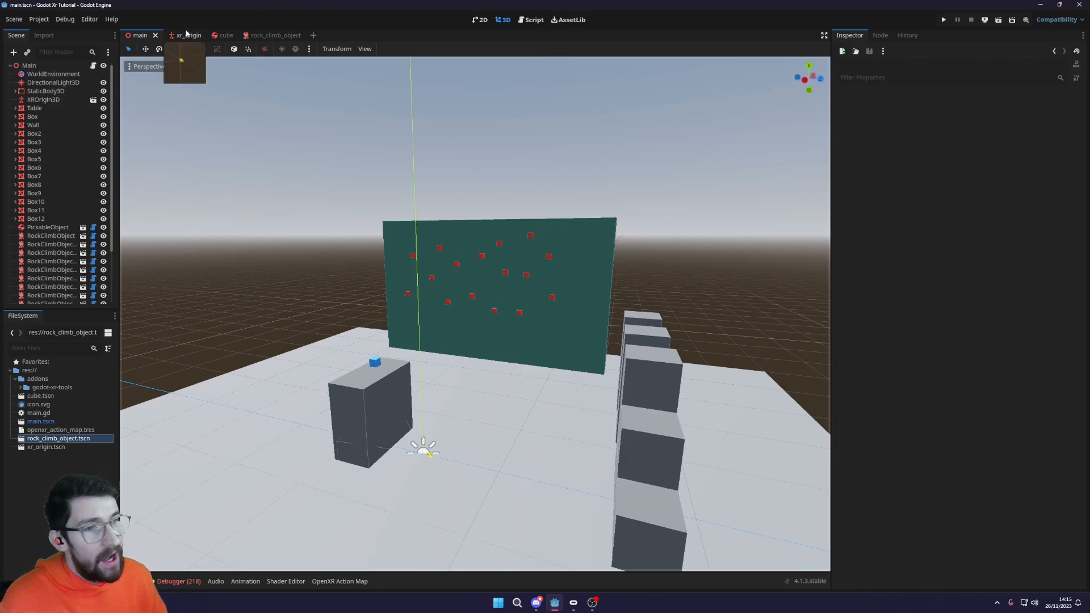
# - In the xr_origin scene, add movement_climb.tscn as a child of LeftHand
pyautogui.click(177, 34)
pyautogui.write('climb')
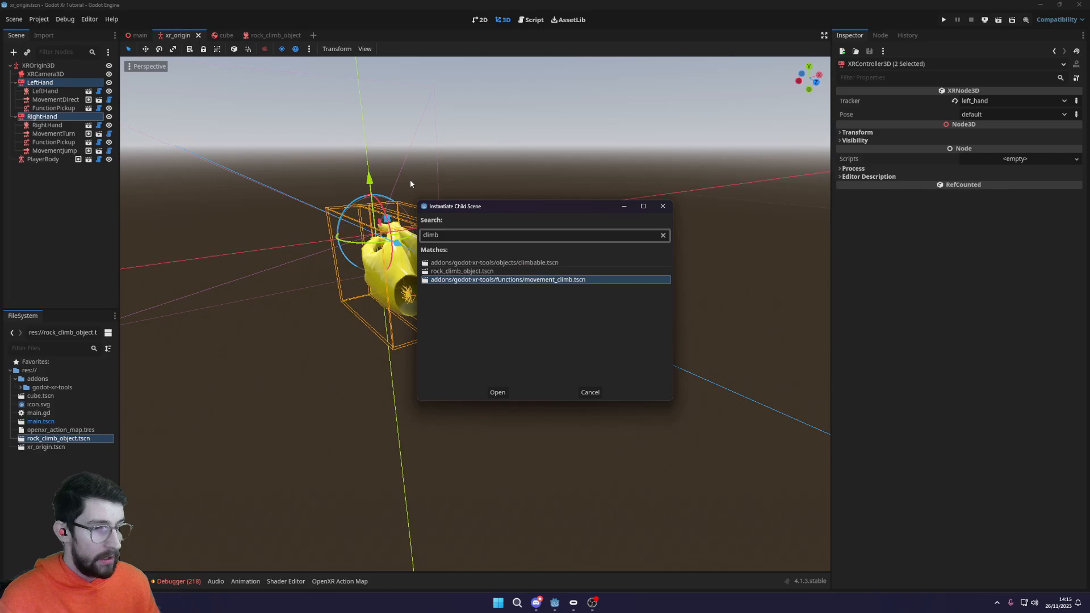
pyautogui.click(497, 392)
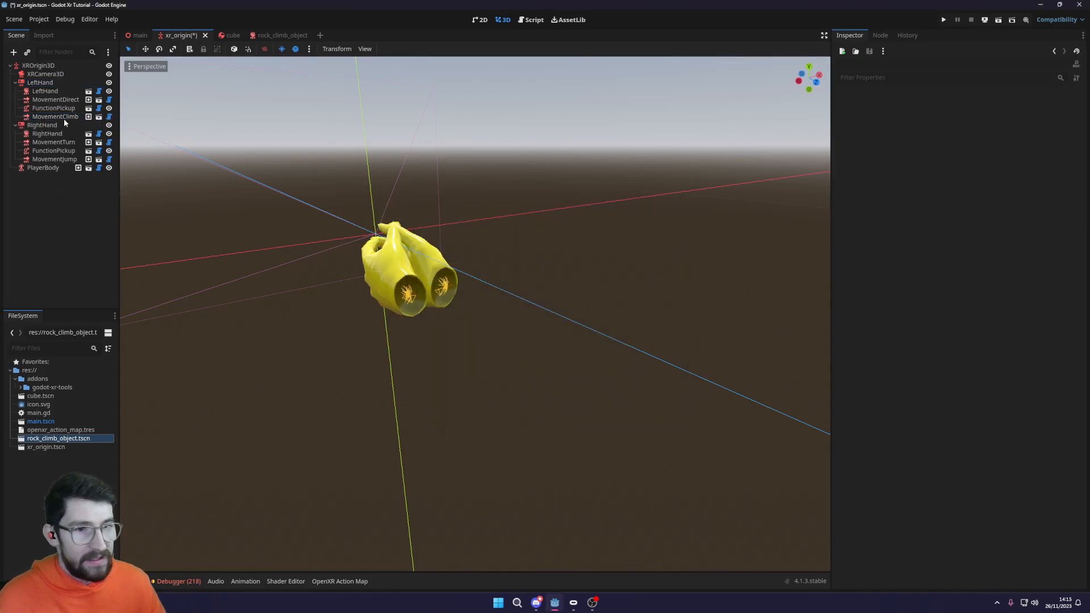
pyautogui.click(43, 124)
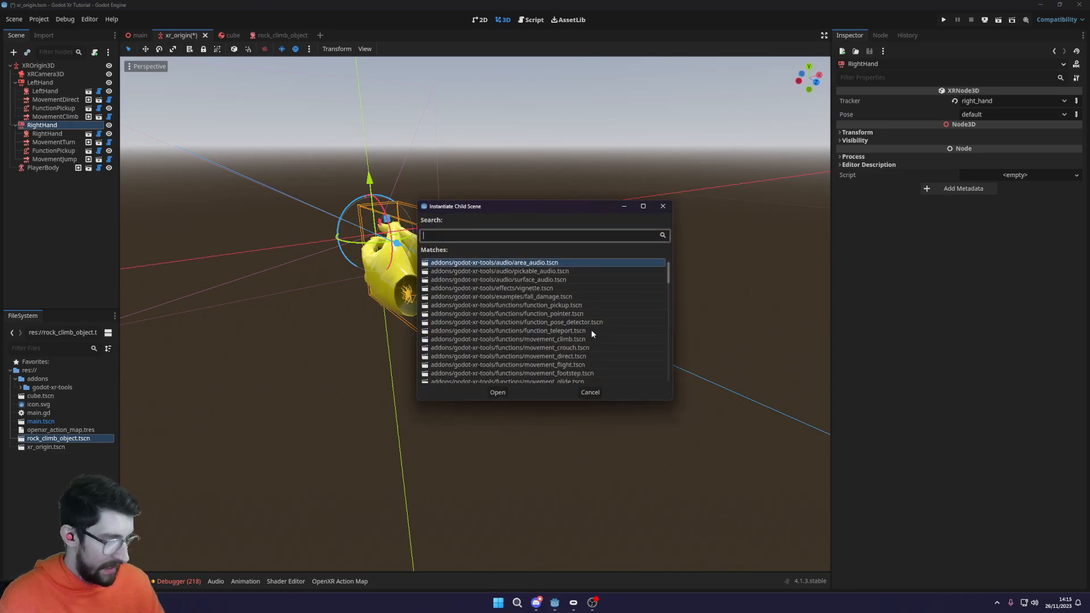
# - Add movement_climb.tscn under RightHand, then return to the main scene
pyautogui.click(497, 392)
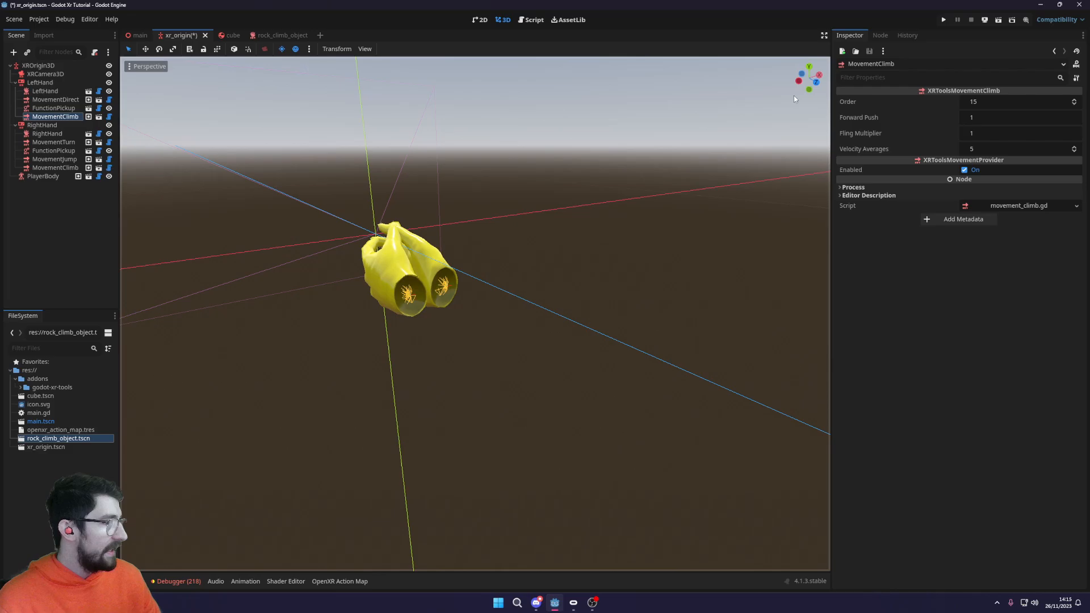
pyautogui.moveTo(828, 131)
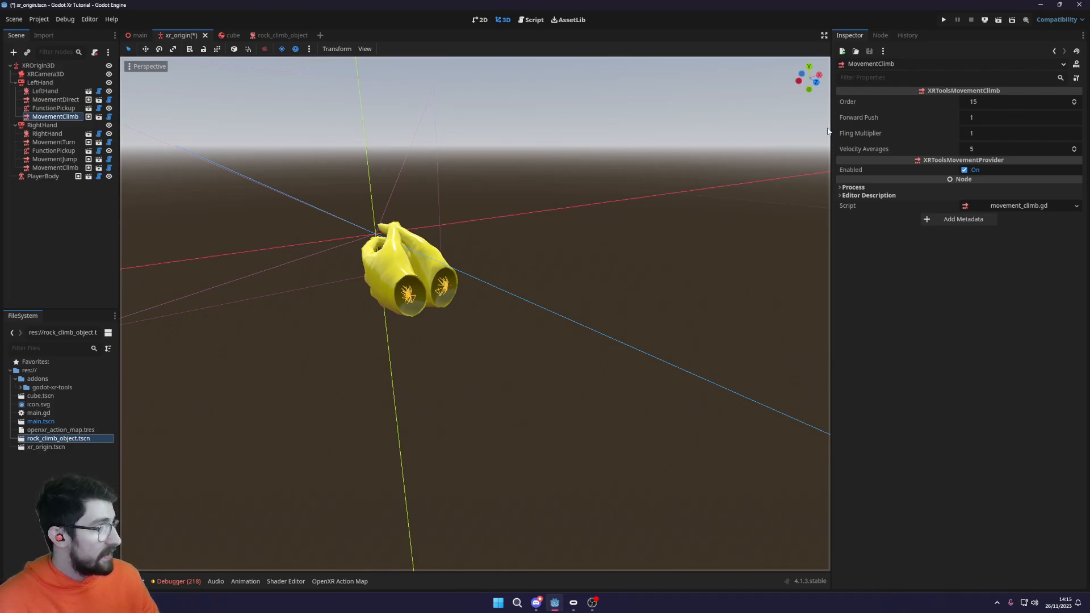
pyautogui.moveTo(849, 136)
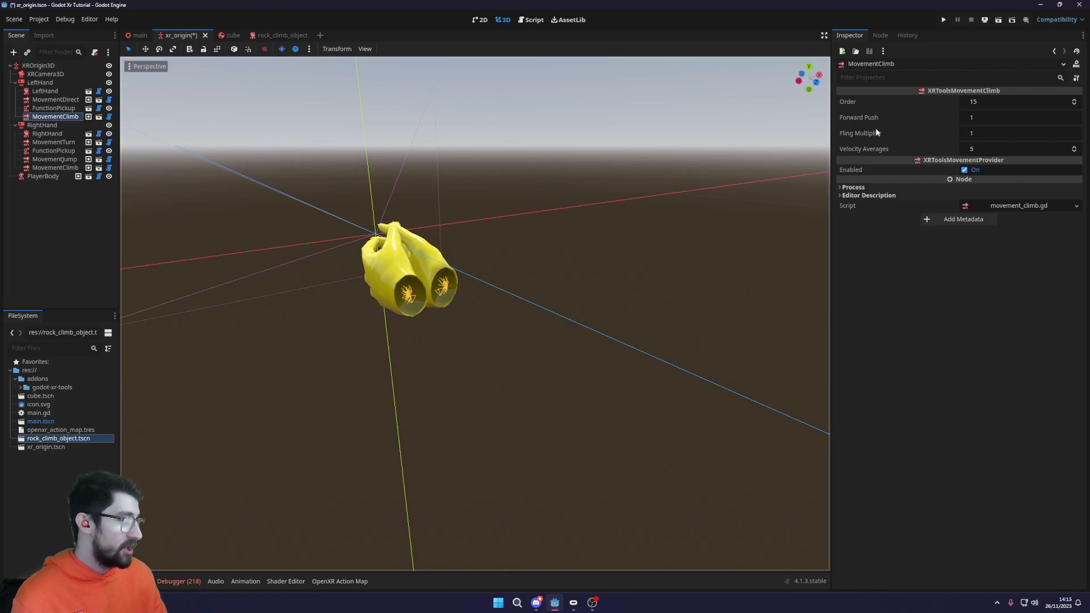
pyautogui.moveTo(865, 133)
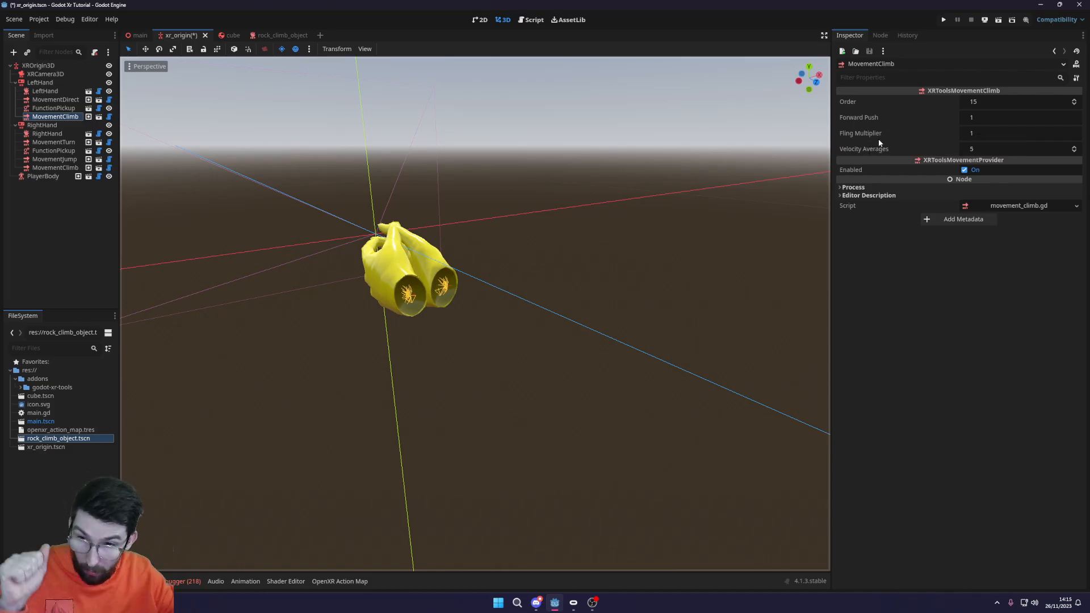
pyautogui.moveTo(861, 133)
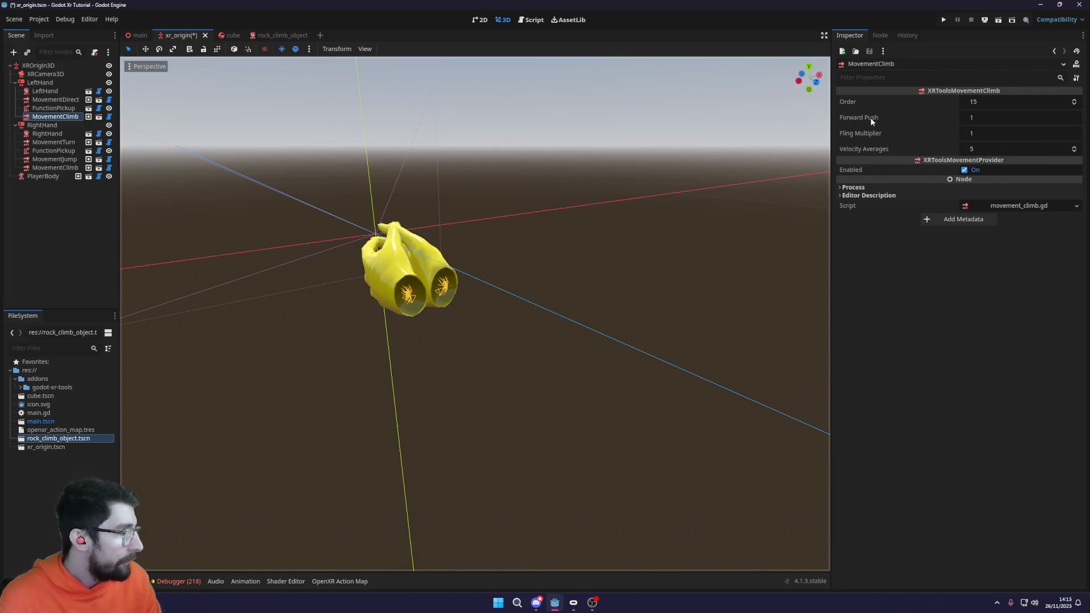
pyautogui.moveTo(868, 150)
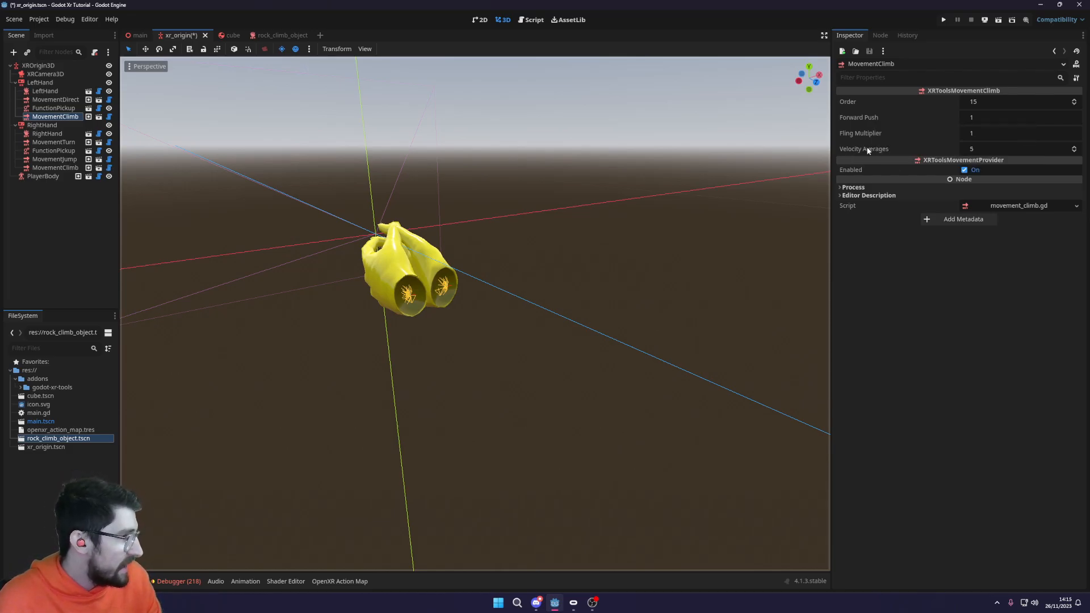
pyautogui.moveTo(936, 151)
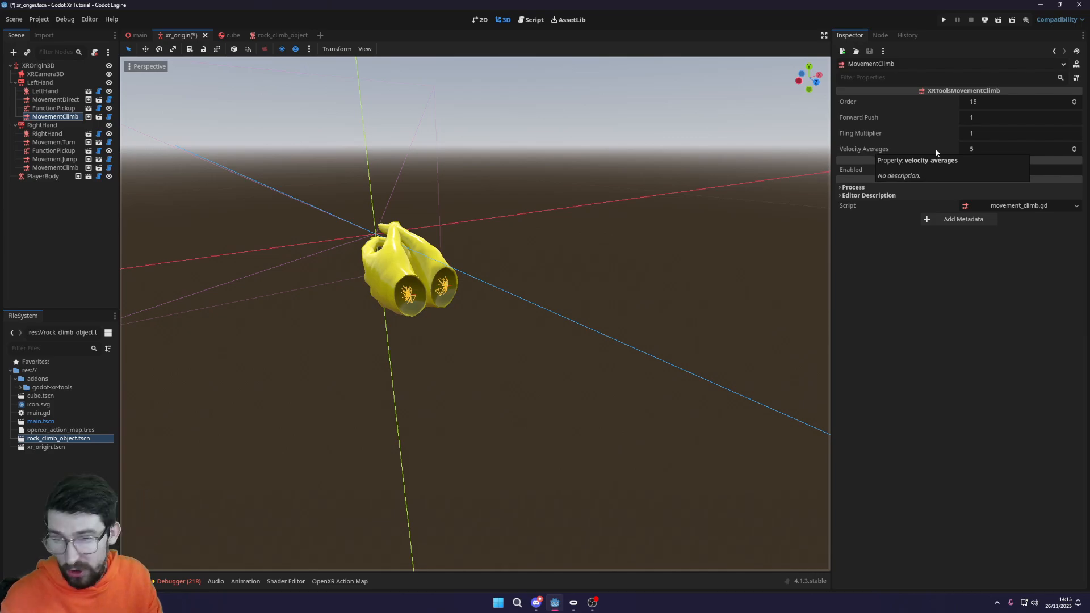
pyautogui.moveTo(323, 240)
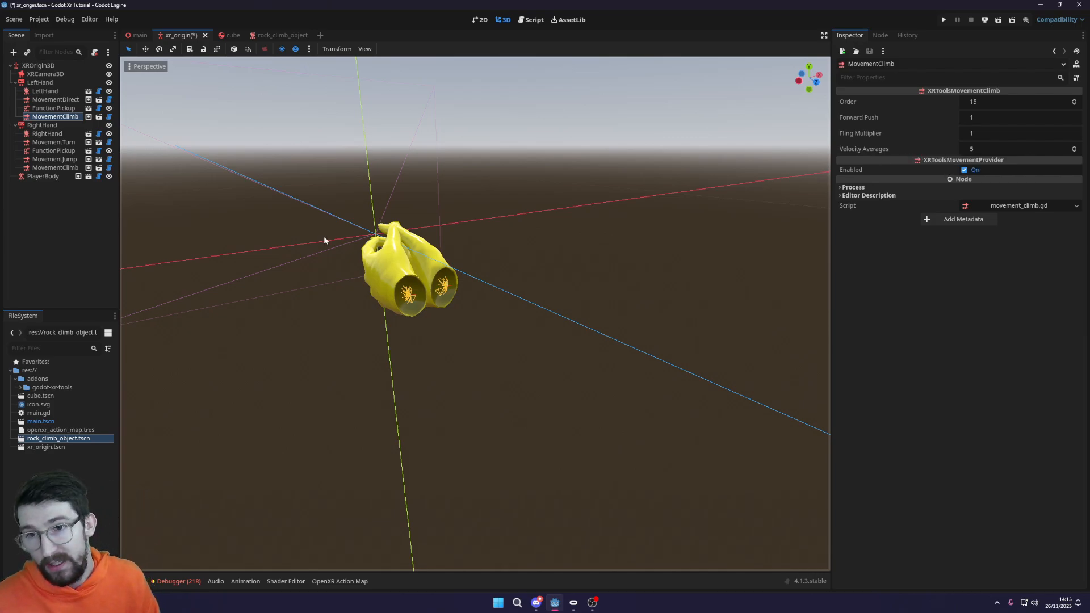
pyautogui.moveTo(848, 102)
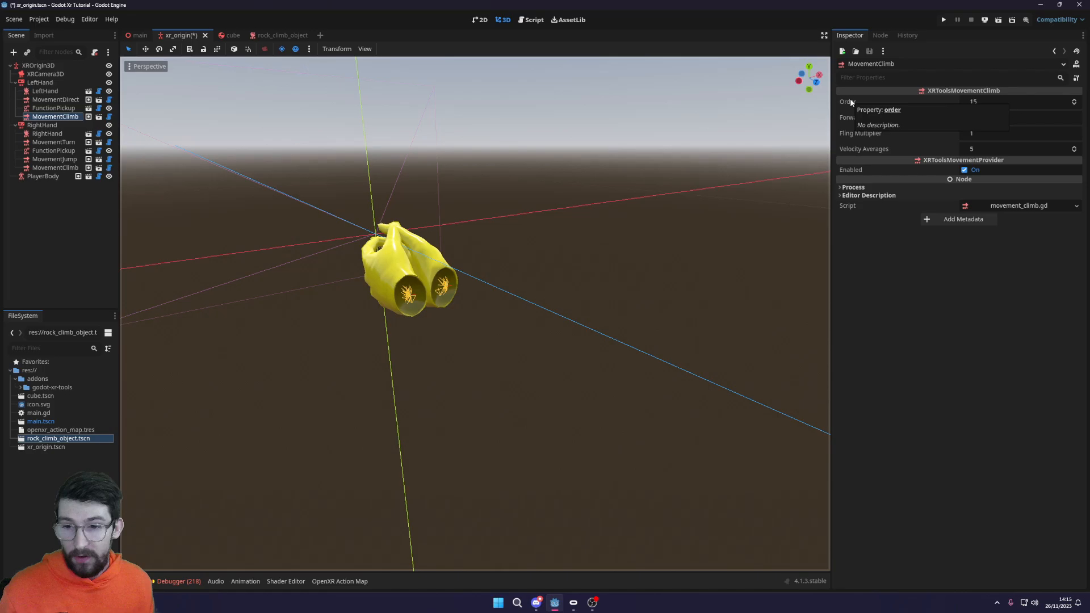
pyautogui.moveTo(90, 252)
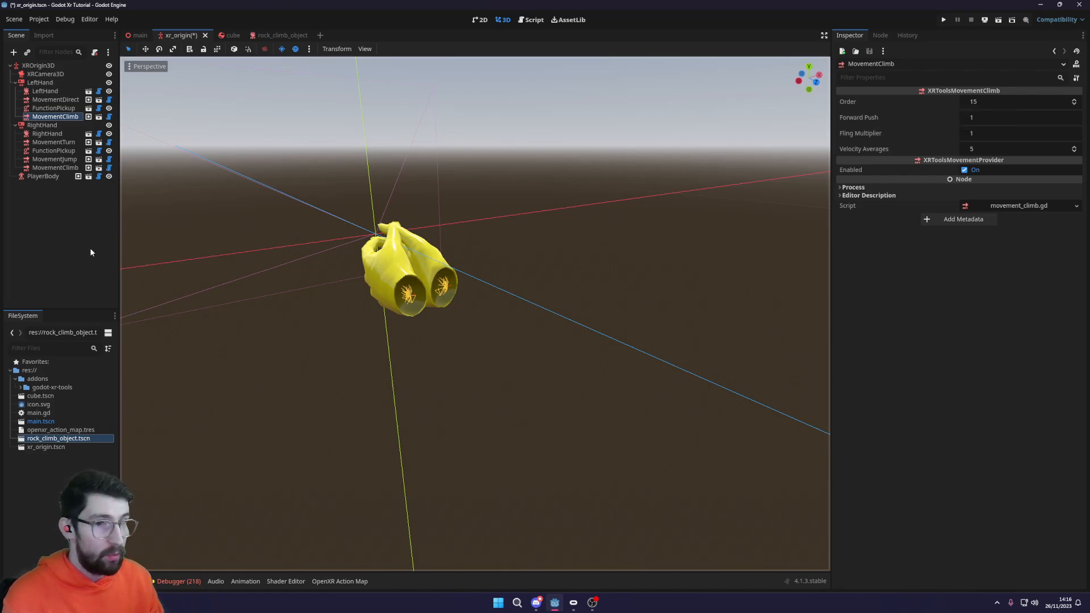
pyautogui.click(139, 35)
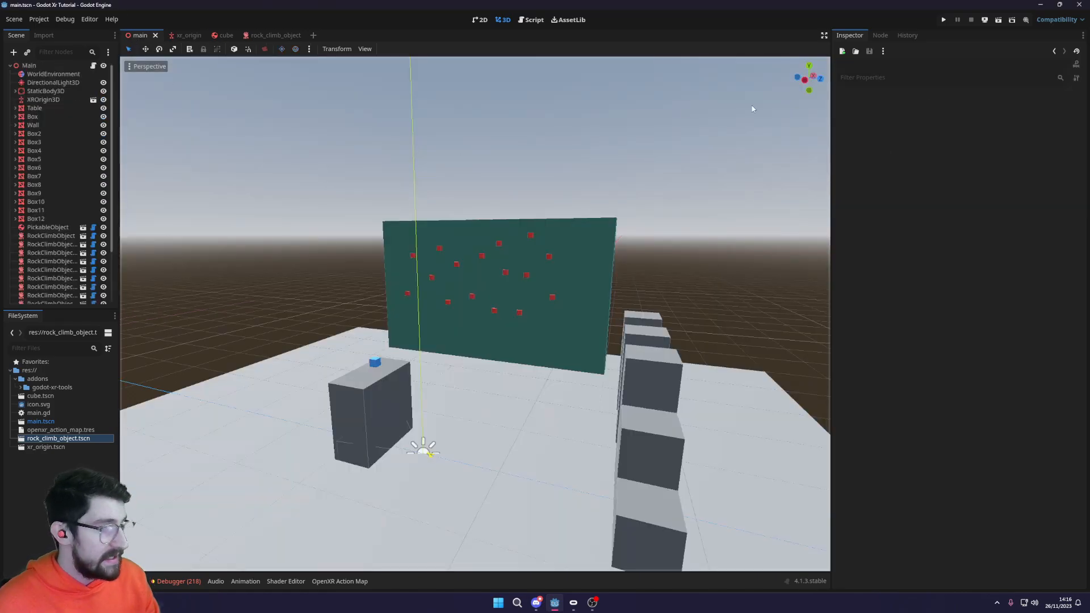
pyautogui.moveTo(943, 19)
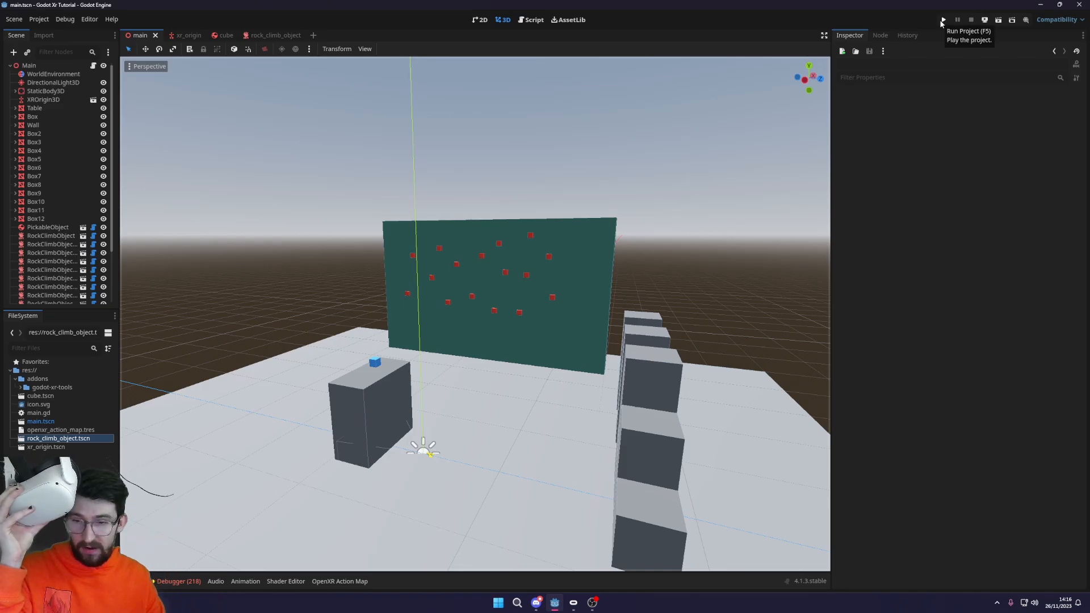
pyautogui.moveTo(1043, 91)
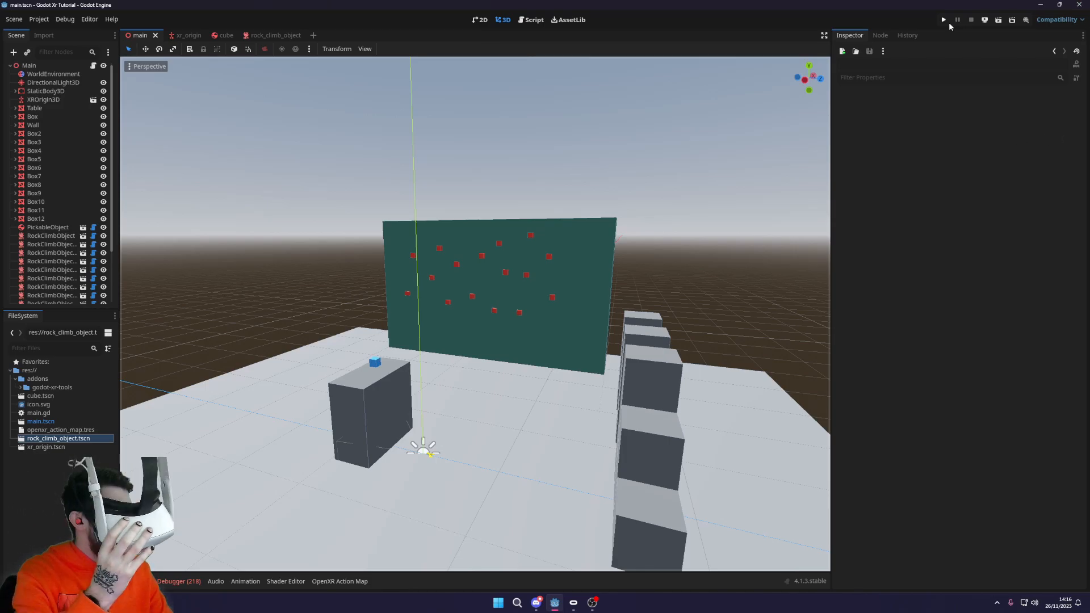
pyautogui.moveTo(943, 19)
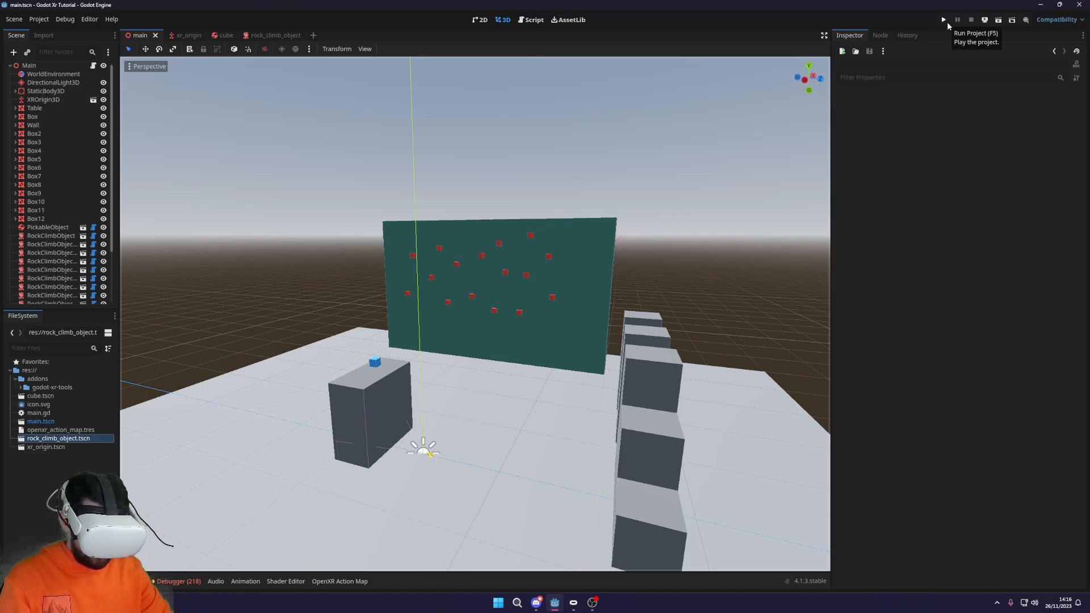
pyautogui.moveTo(917, 26)
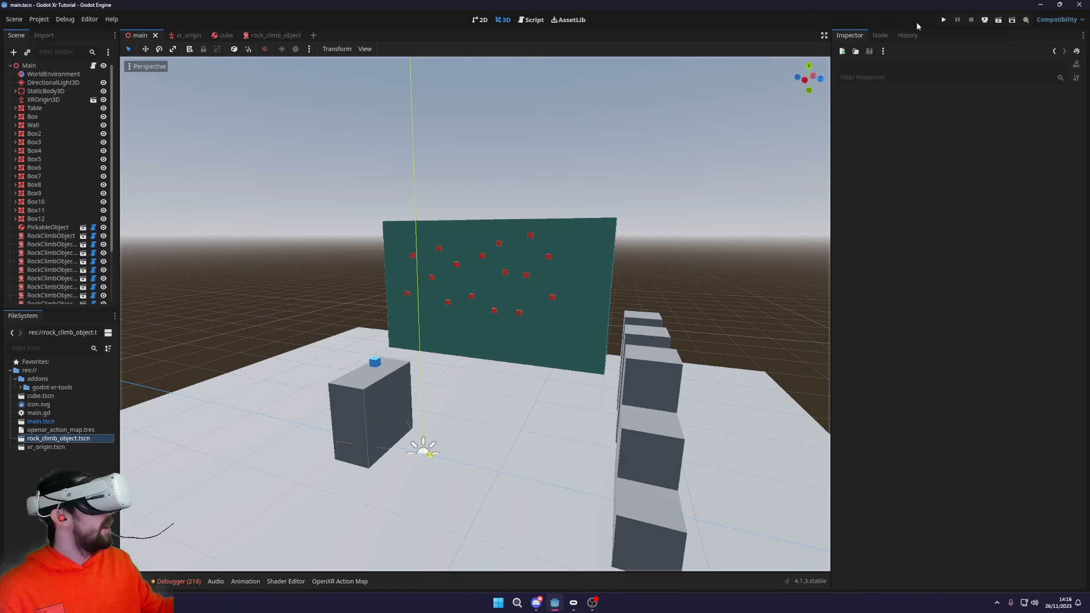
# - Run the project with F5 to test the main scene in VR
pyautogui.click(943, 20)
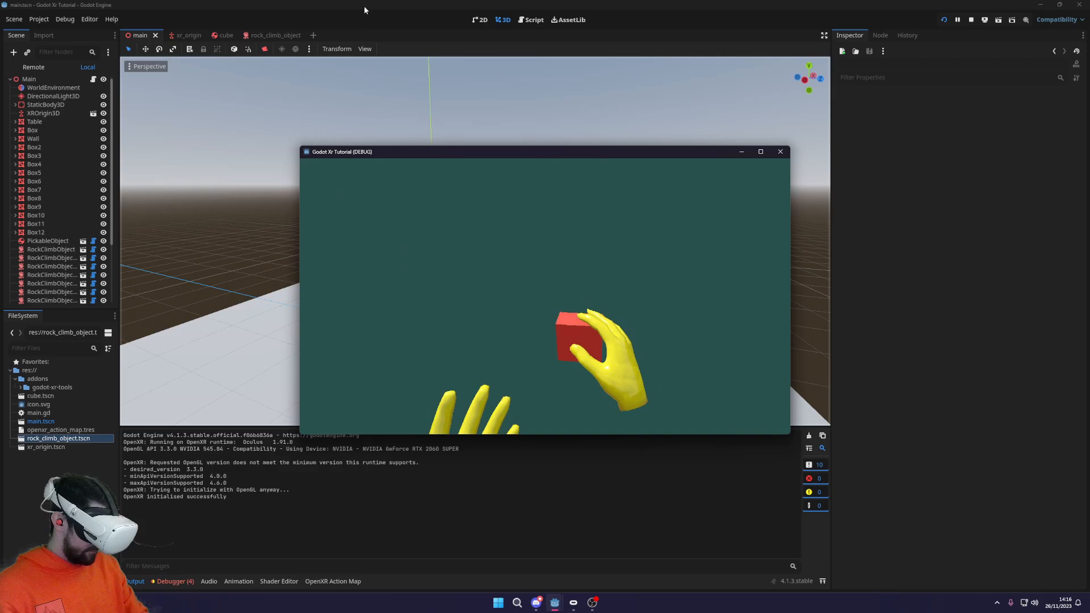
# - Stop the running game after trying the red climbing holds in VR
pyautogui.click(779, 152)
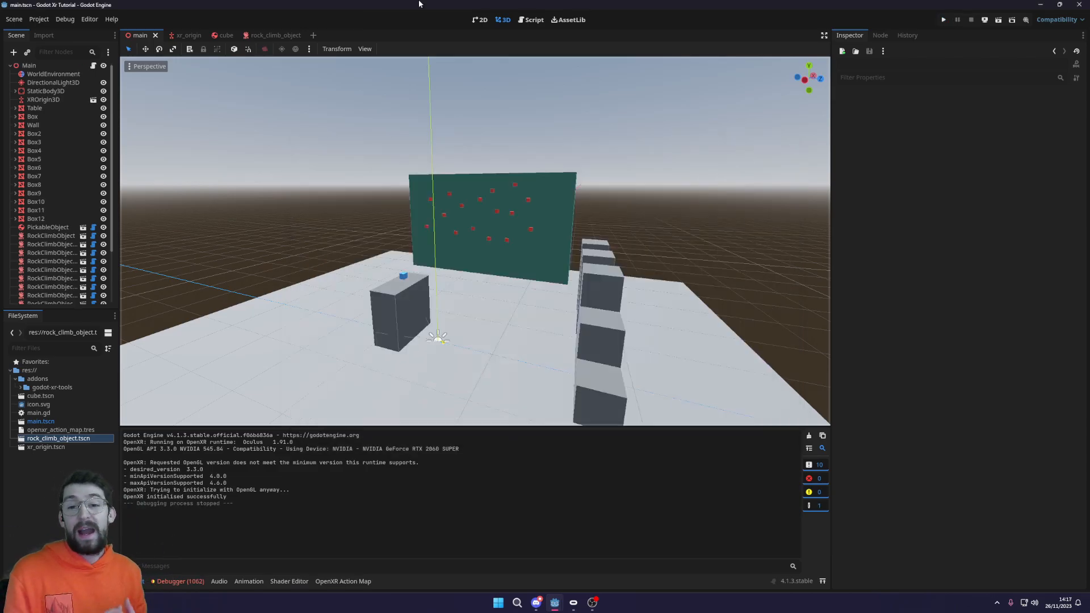